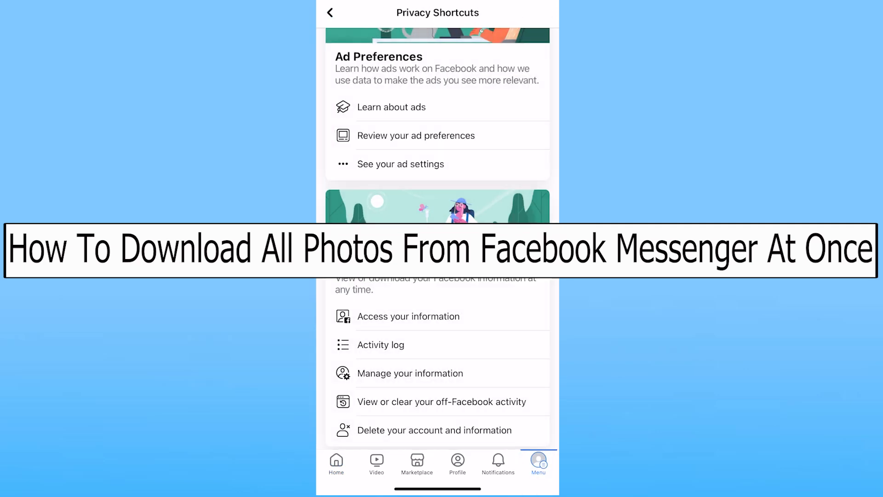
Go to the Facebook Menu tab and expand the Settings & privacy section.
left_click(337, 460)
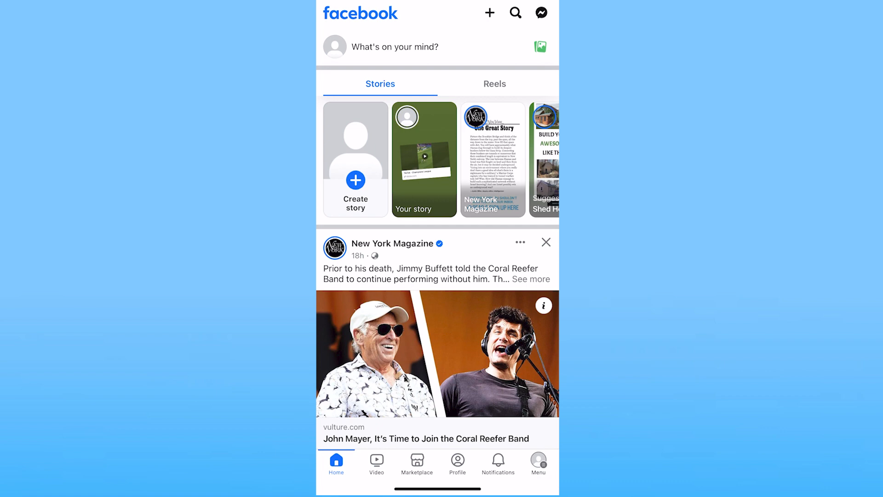
scroll("down", 3)
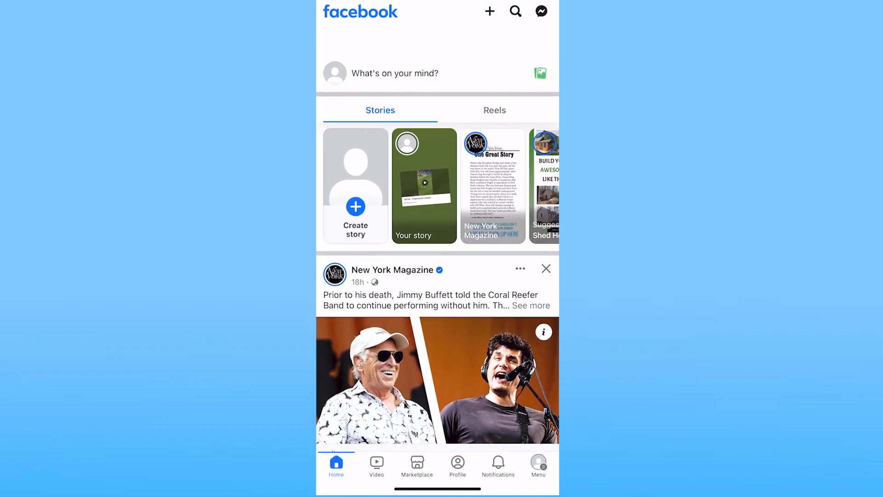
scroll("down", 3)
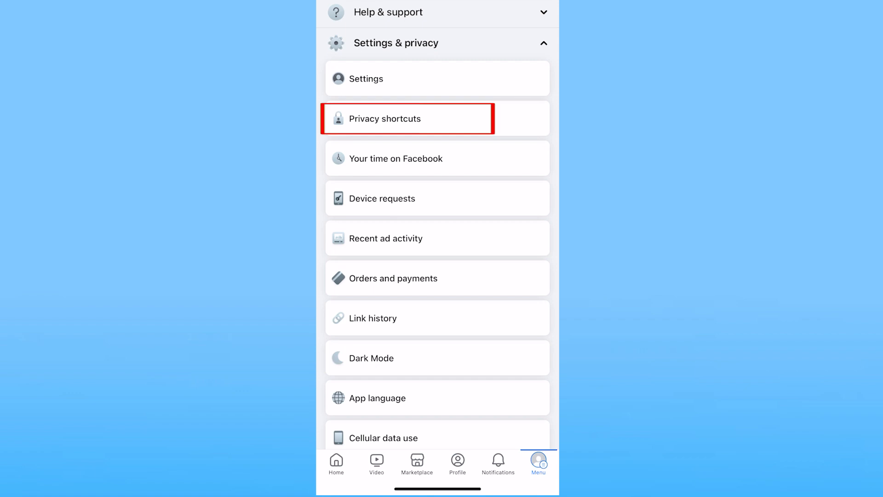
Navigate via Privacy shortcuts and Access your information to the Download your information page.
left_click(385, 119)
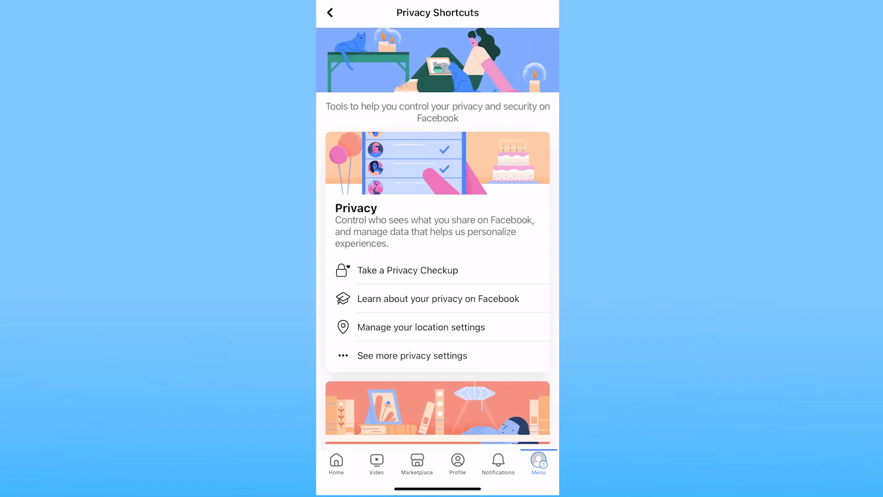
scroll("down", 3)
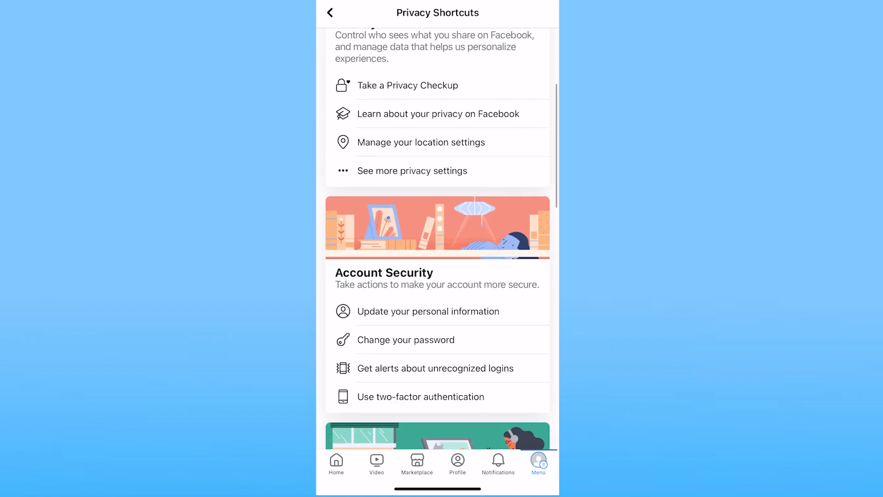
scroll("down", 3)
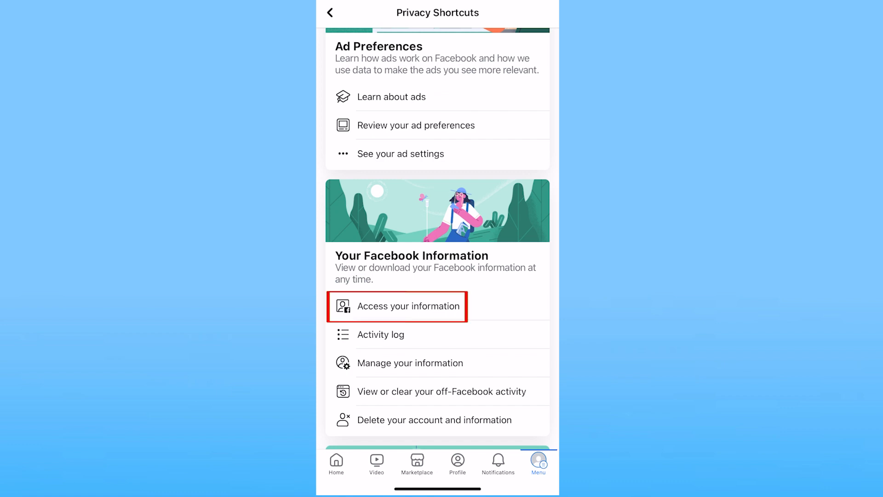
left_click(408, 306)
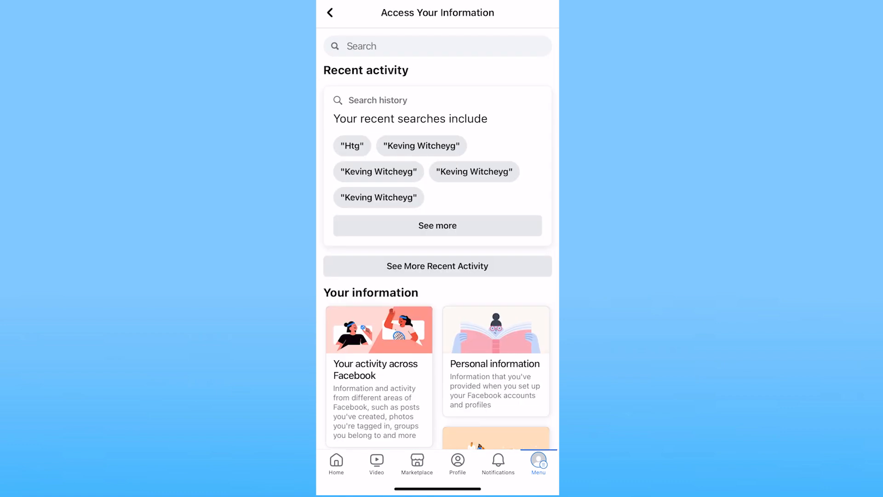
scroll("down", 3)
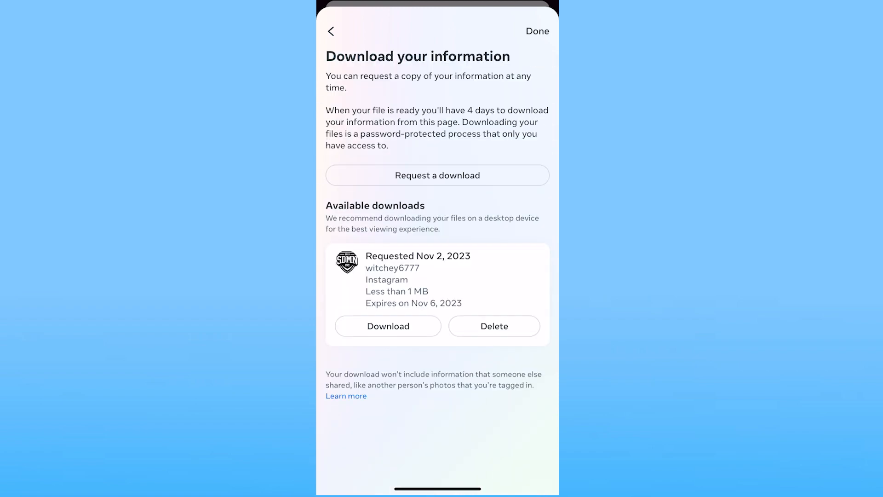
Start a download request for only the main Facebook profile and choose specific information types.
left_click(437, 174)
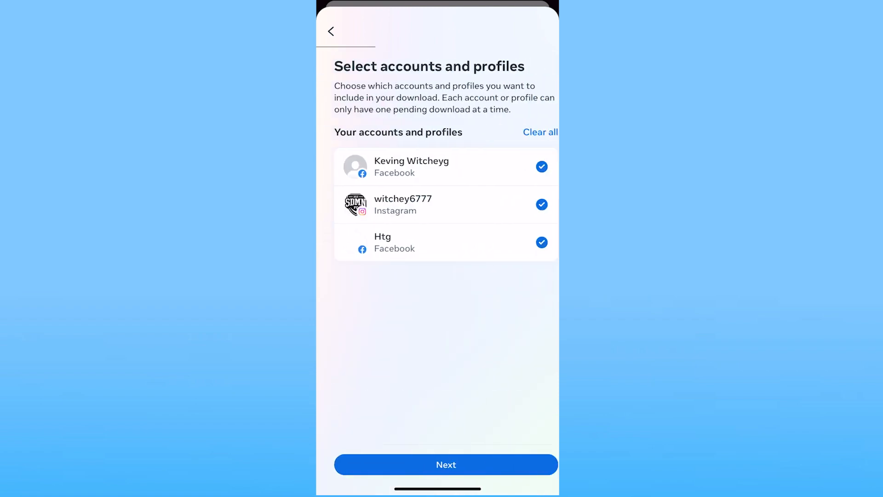
left_click(533, 205)
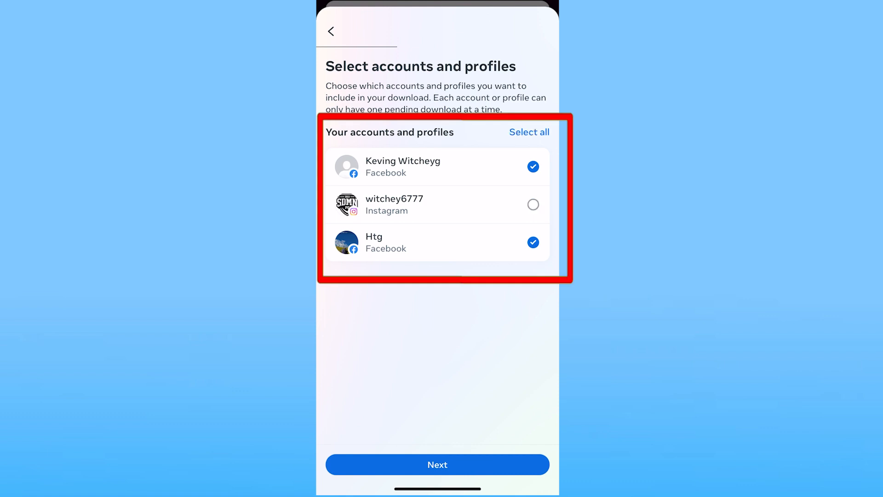
left_click(534, 243)
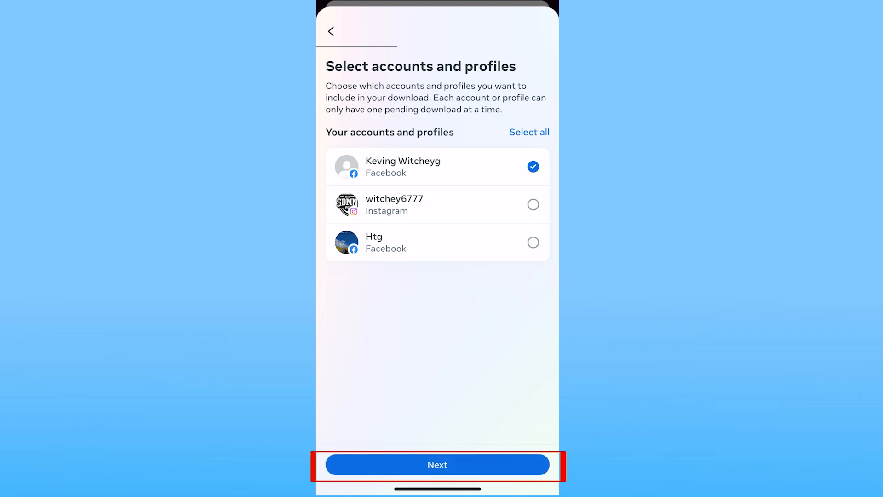
left_click(438, 464)
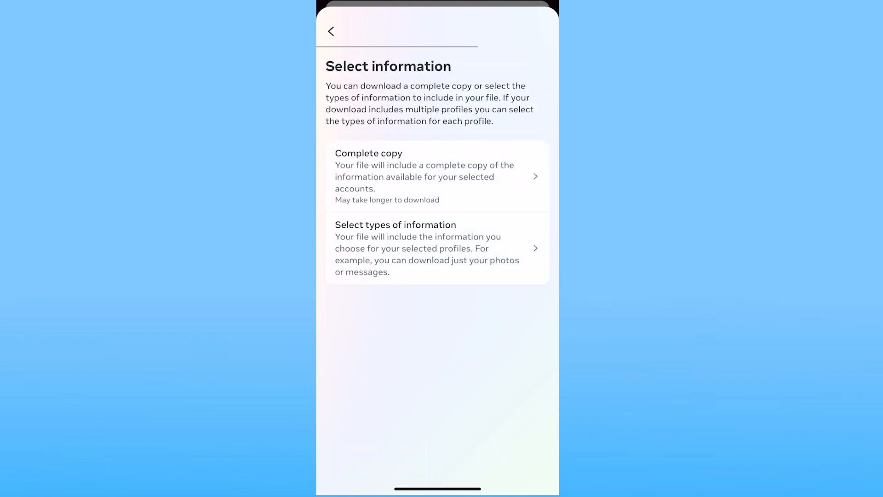
left_click(427, 247)
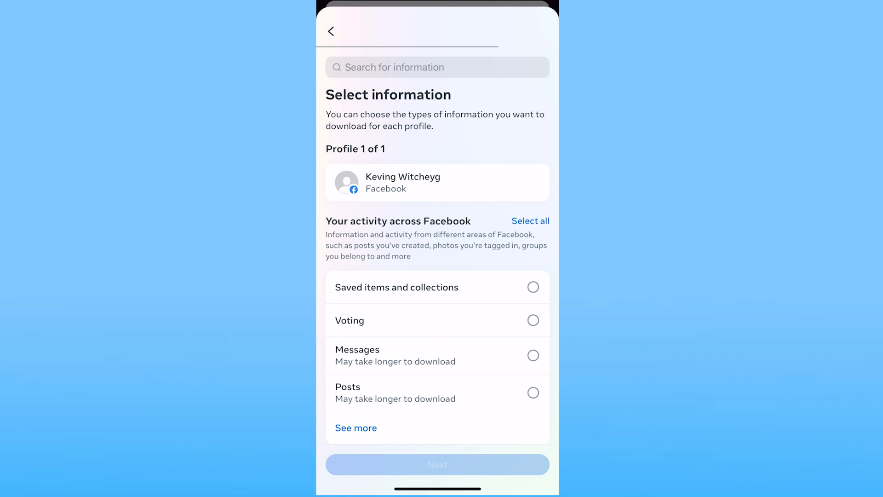
Tick Messages as the only information type and continue to the file options.
scroll("down", 3)
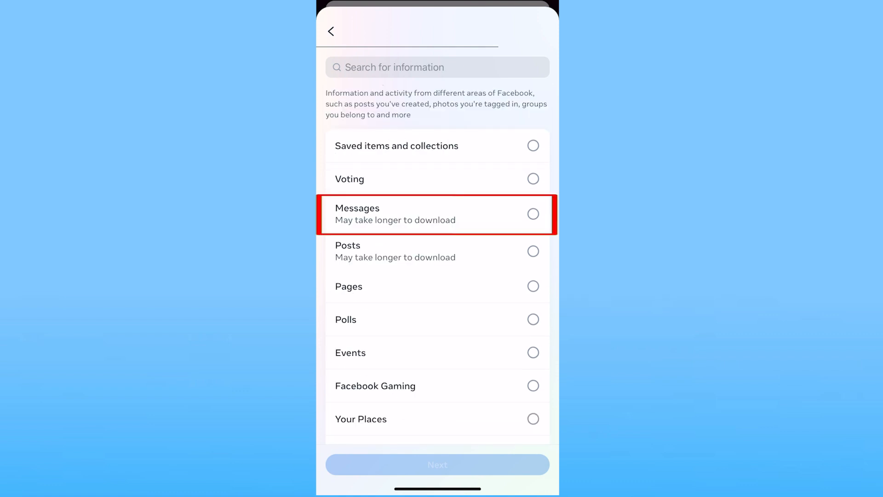
left_click(533, 214)
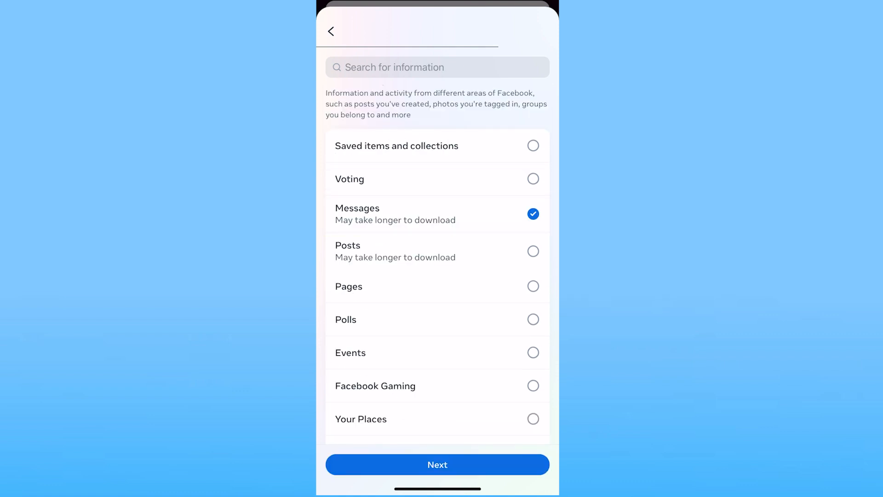
left_click(438, 464)
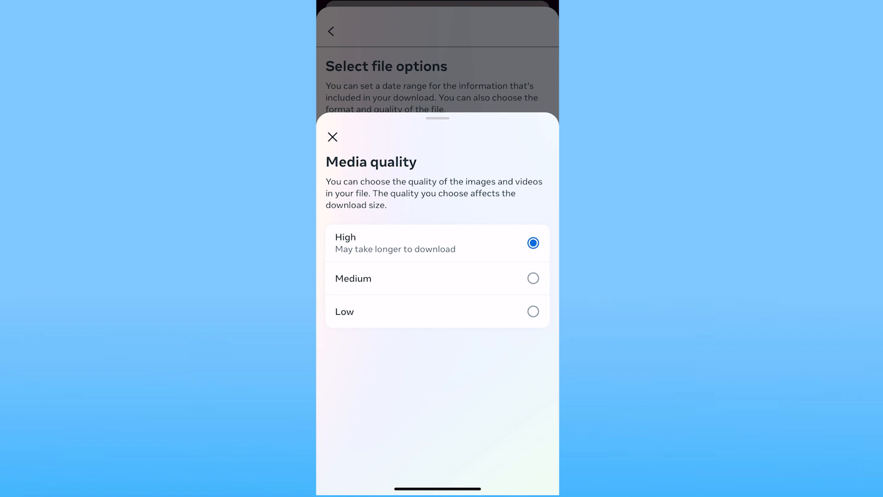
Keep High media quality and HTML format, then submit the Messages-only download request.
left_click(332, 137)
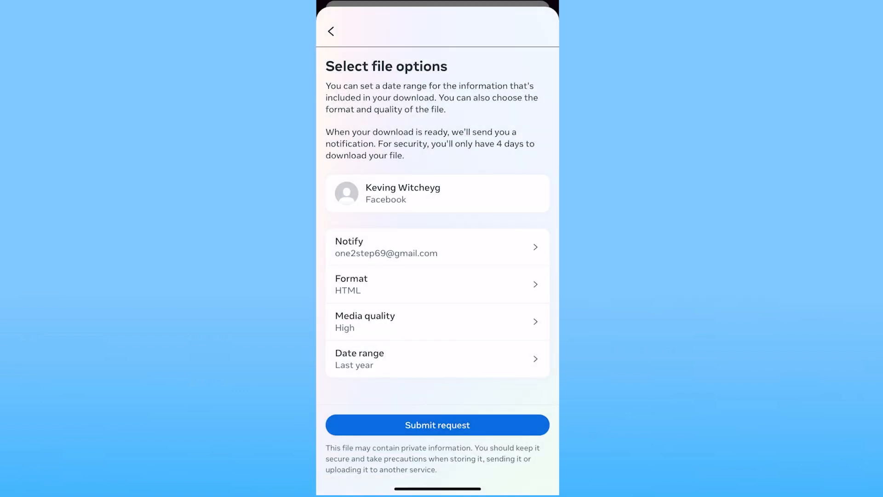
left_click(436, 283)
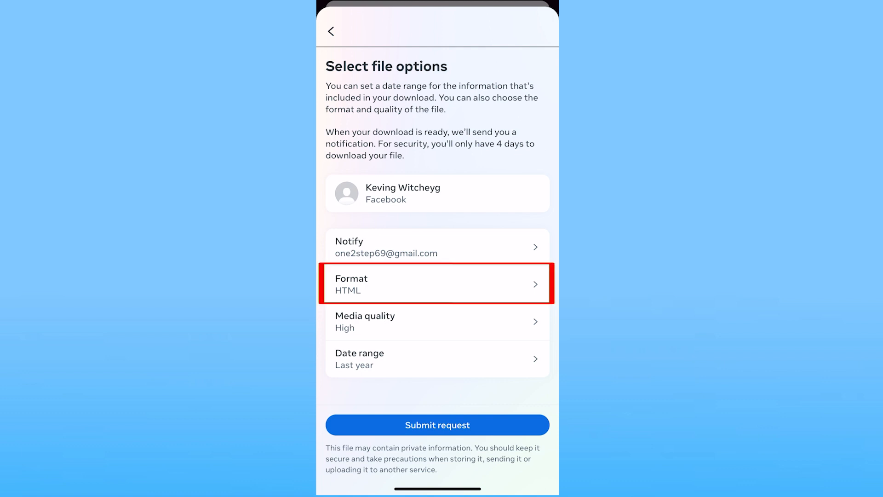
left_click(437, 283)
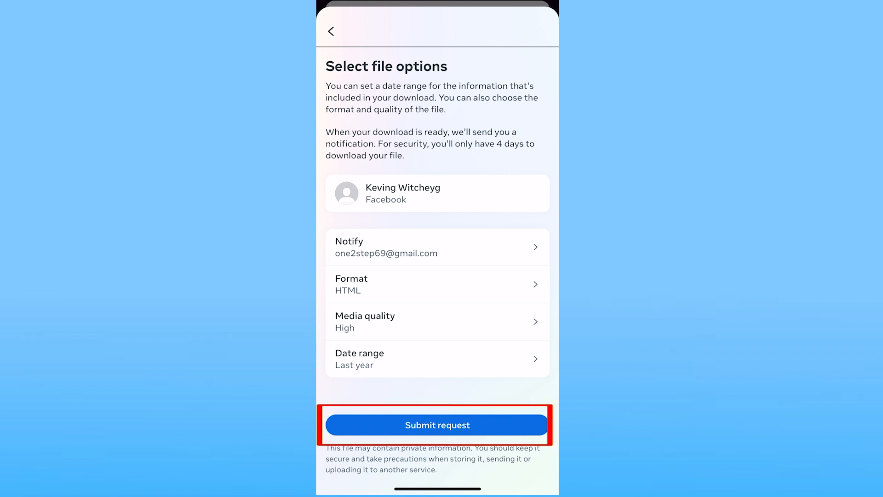
left_click(437, 425)
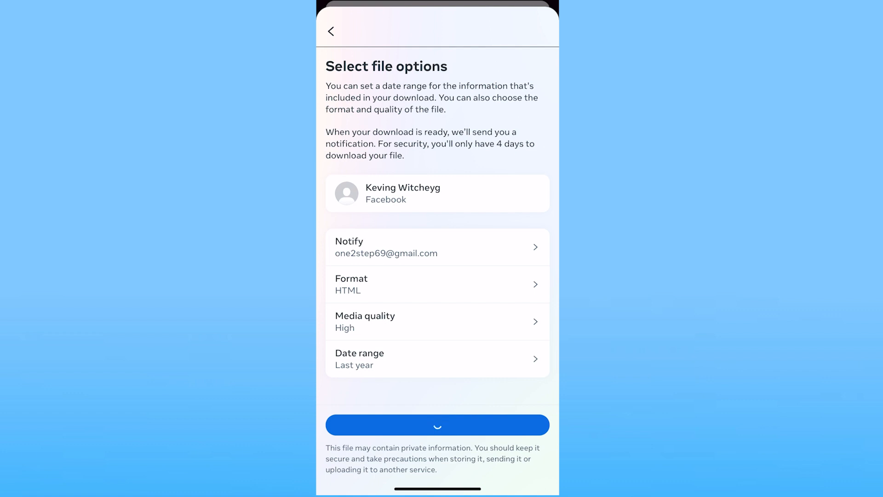
left_click(437, 425)
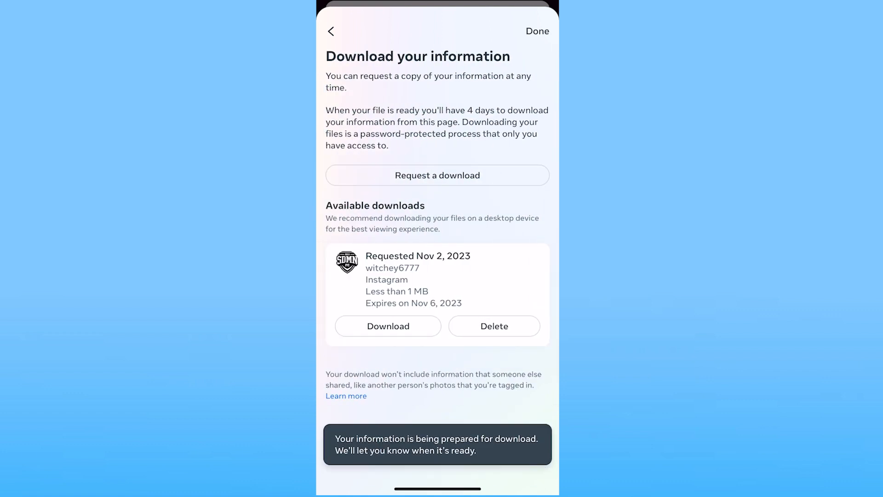
Dismiss the being-prepared notice and view the new Pending download entry.
left_click(437, 175)
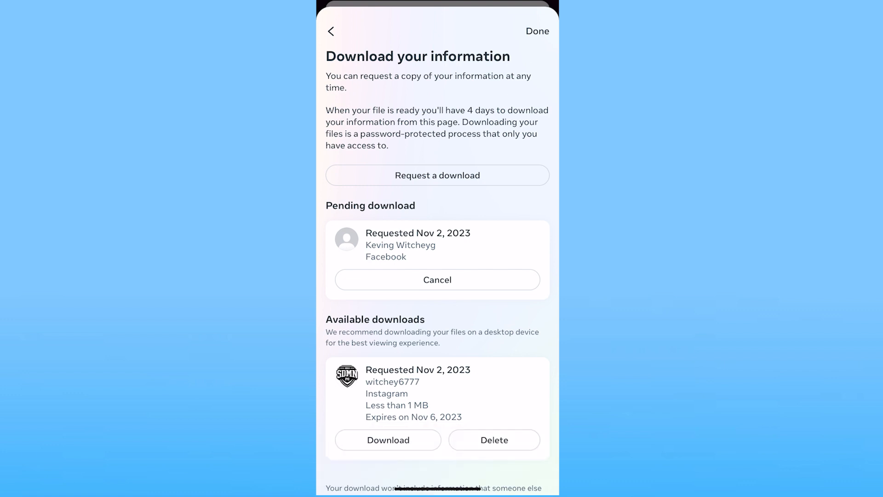
scroll("down", 3)
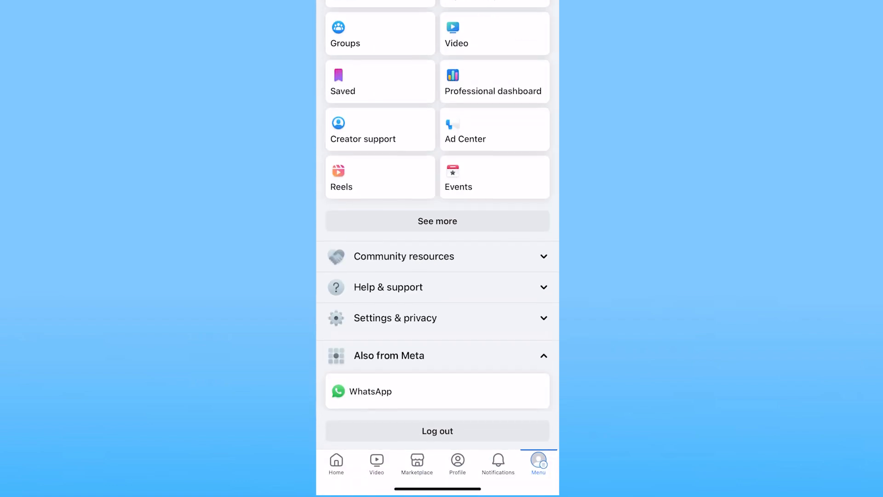
Return through Settings & privacy and Privacy shortcuts to the Download your information page.
scroll("down", 3)
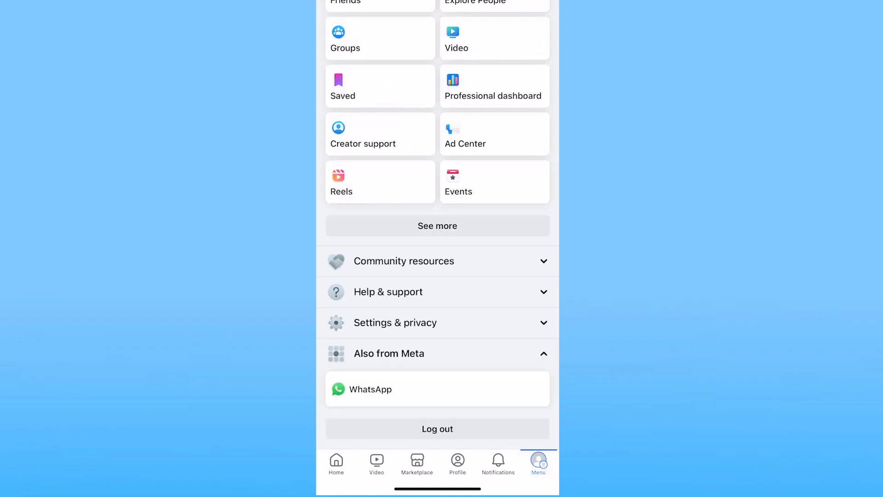
left_click(396, 323)
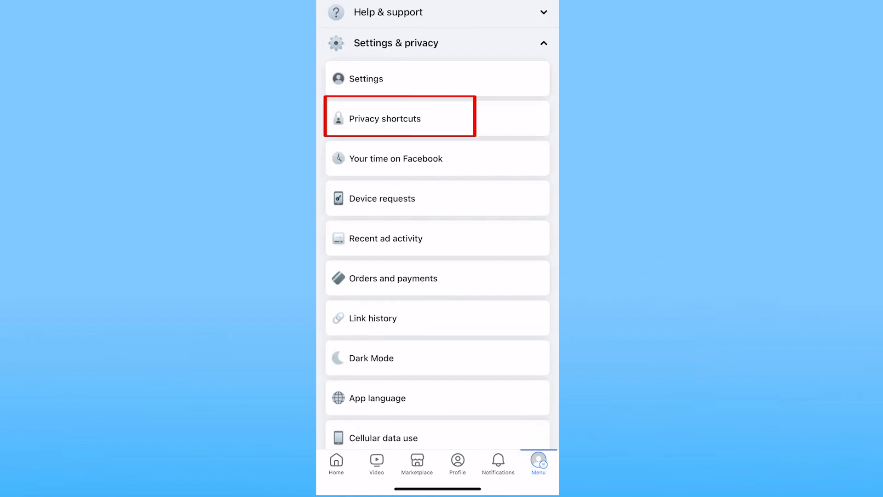
left_click(385, 118)
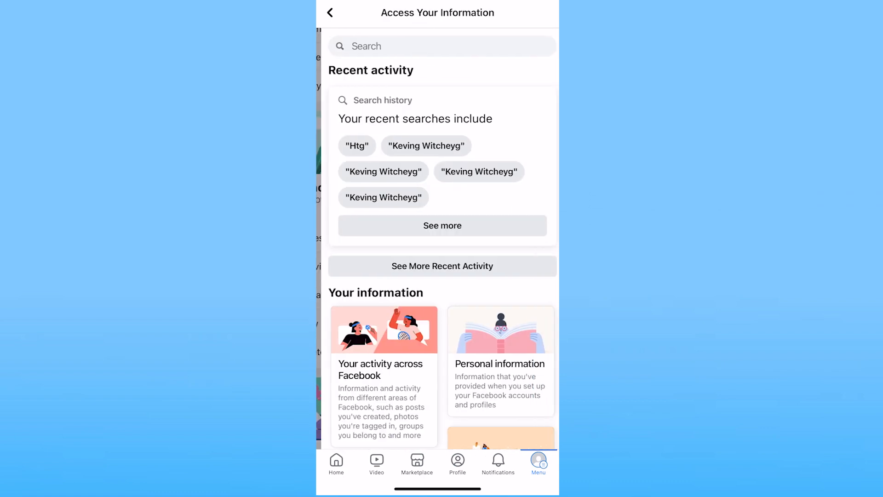
scroll("down", 3)
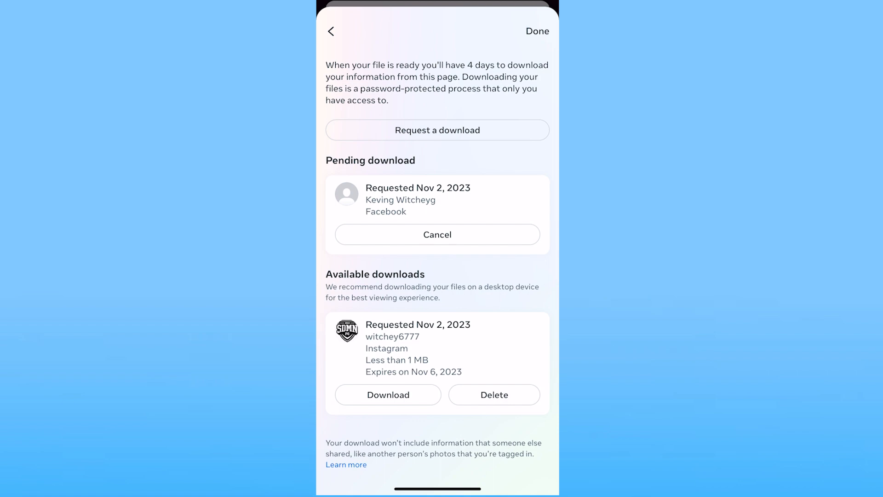
Close the download screens with Done and return to the home feed.
left_click(331, 31)
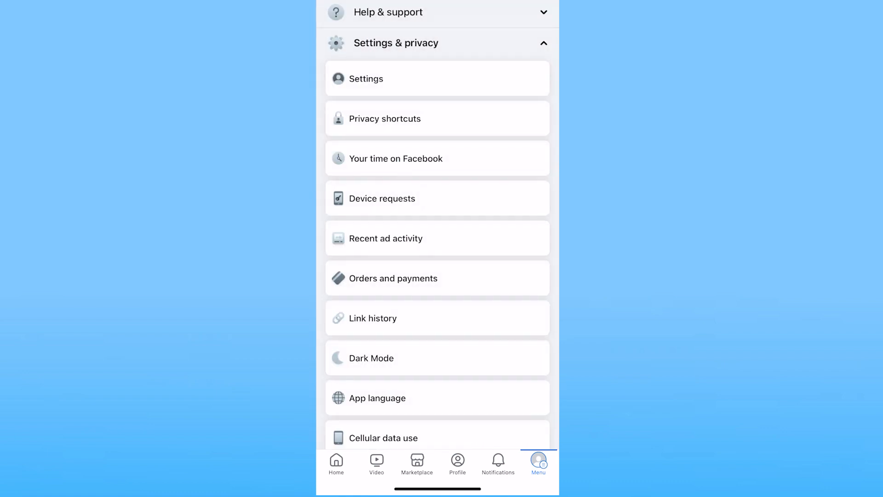
left_click(336, 462)
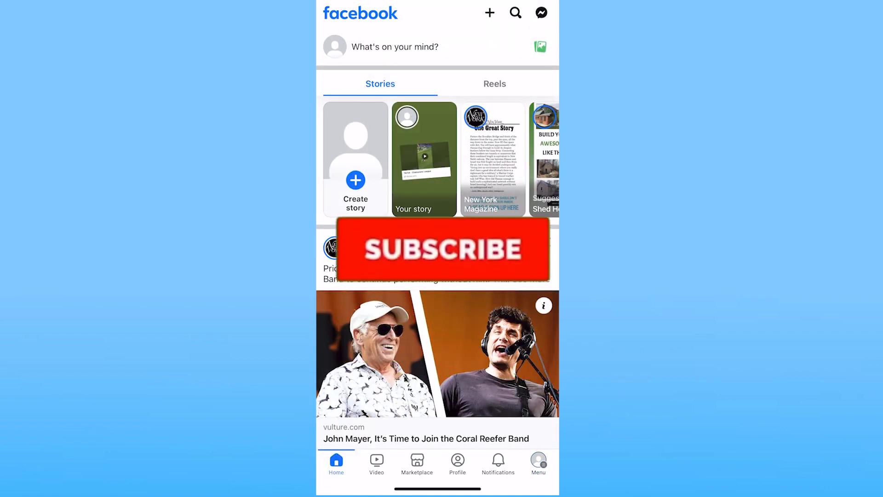
left_click(445, 253)
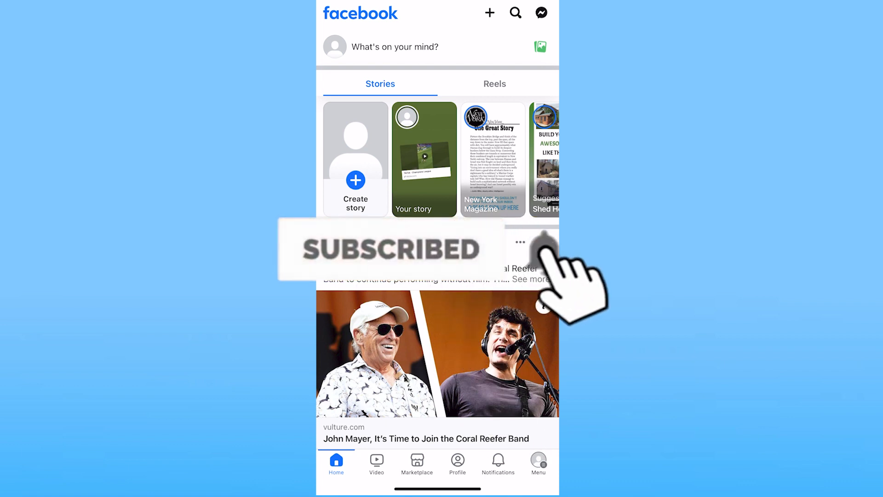